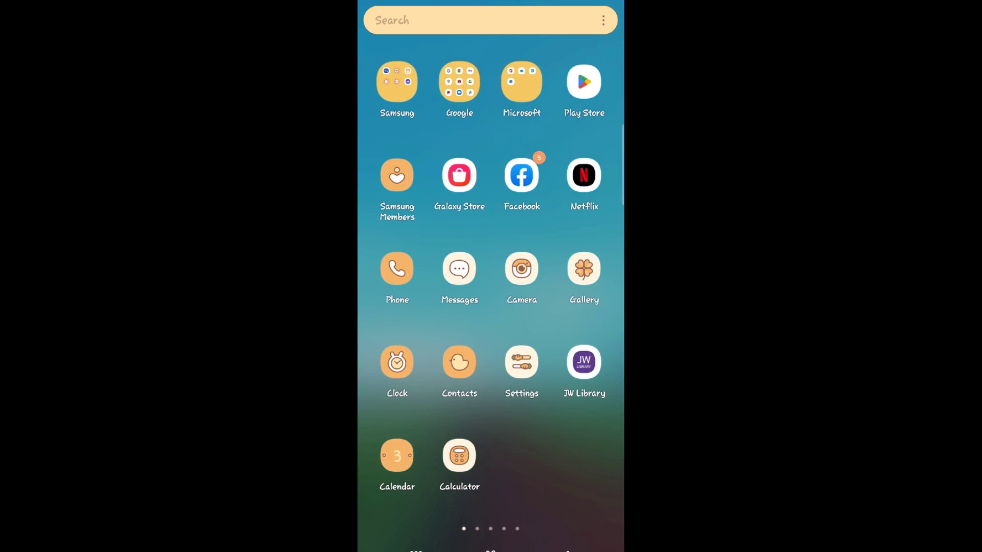
Open device Settings and go to Notifications to confirm Messenger notifications are on.
left_click(522, 362)
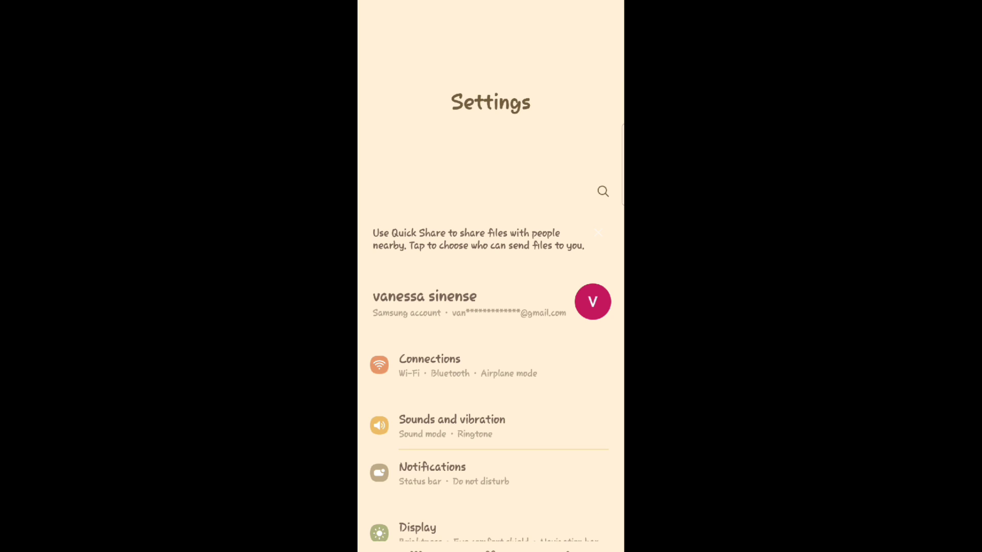
left_click(433, 467)
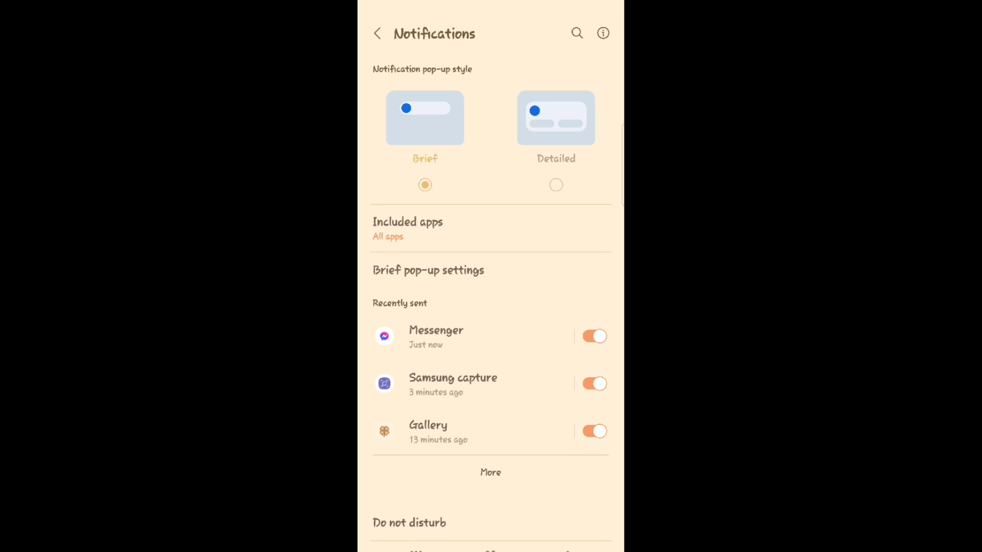
Switch to the Messenger app on its Chats list.
left_click(437, 337)
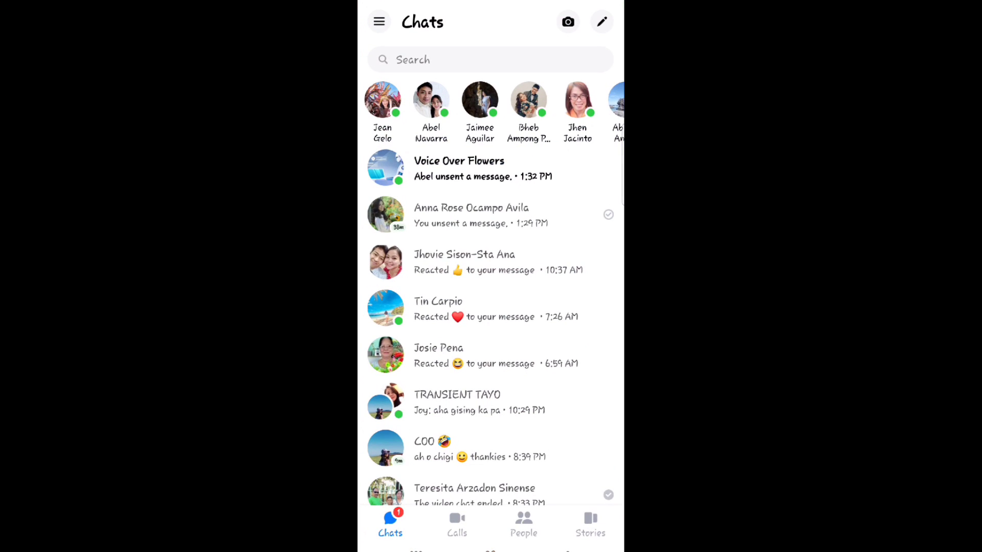
left_click(381, 21)
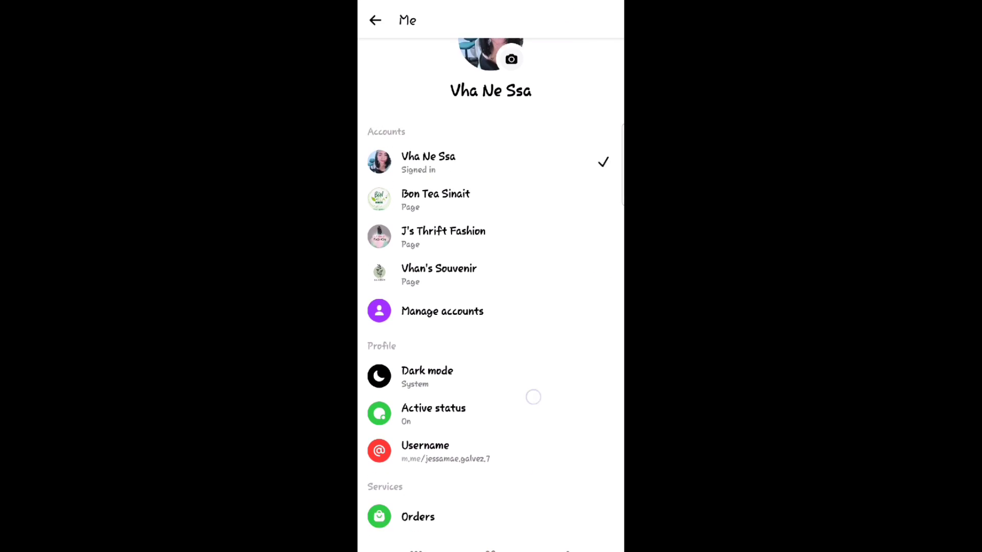
scroll("down", 3)
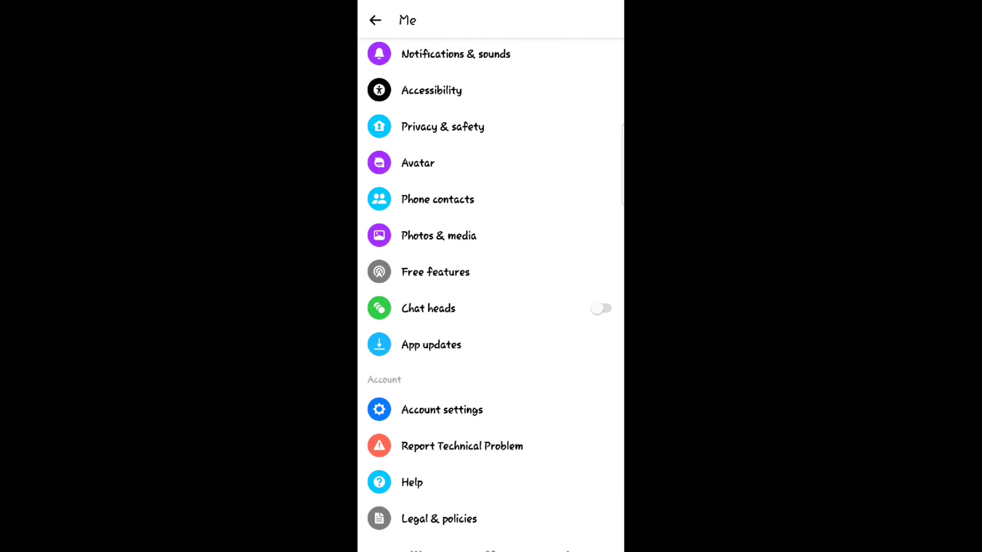